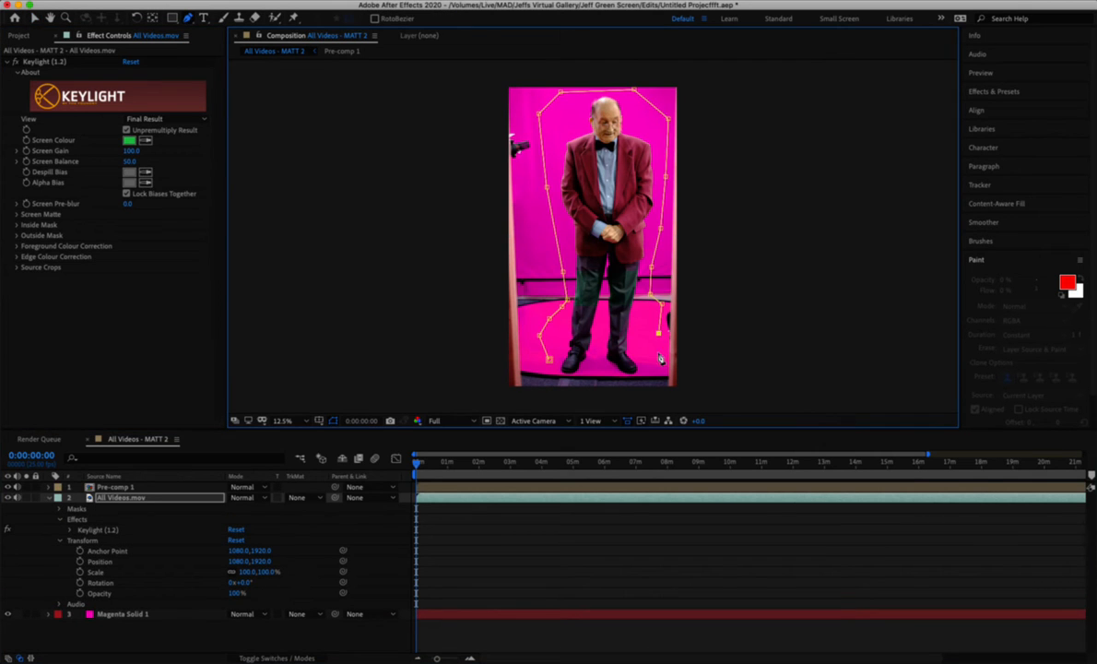
Step: Expand Keylight's Screen Matte settings to edit the Clip Black value
click(18, 214)
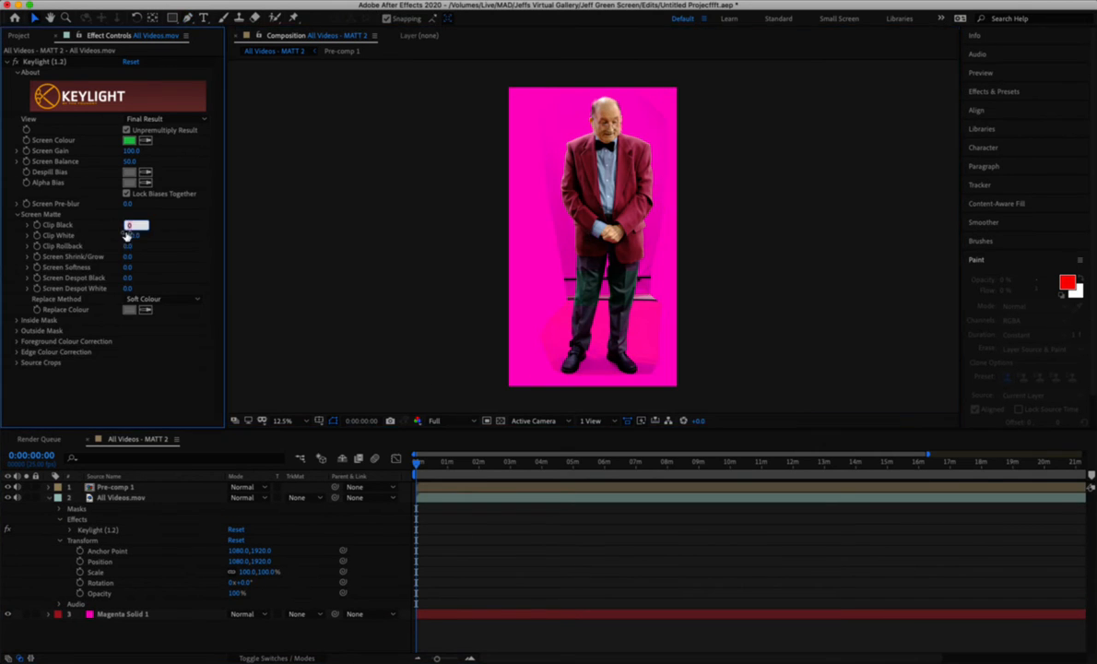